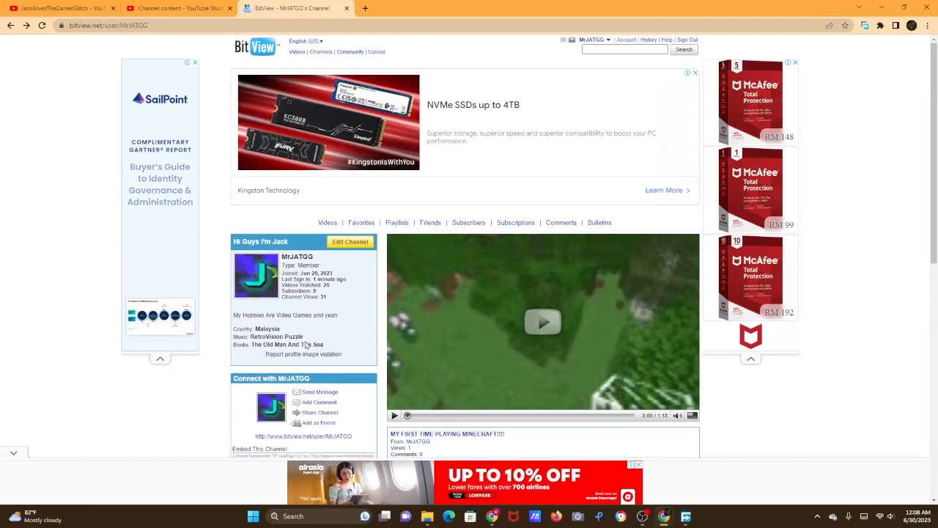
- Browse the account's Uploaded Videos list, then bring up the My Account dropdown
scroll(down, 3)
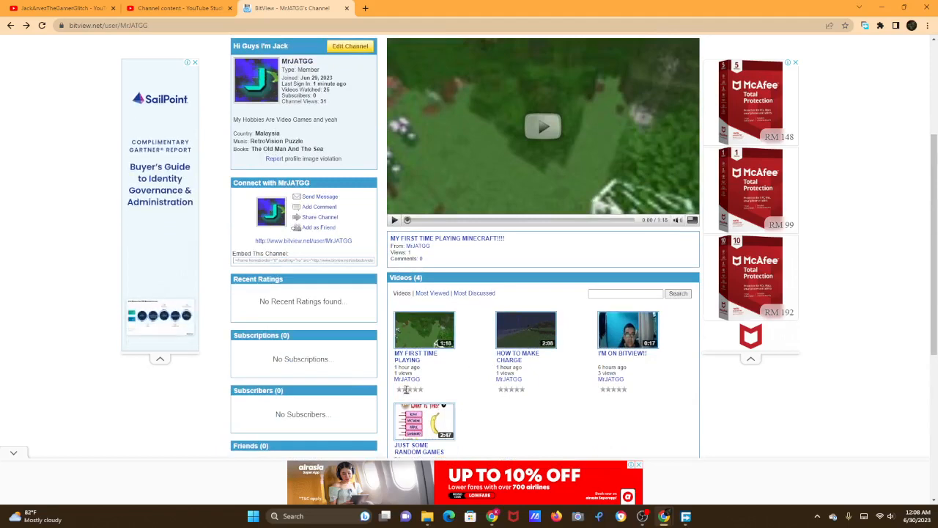
scroll(down, 3)
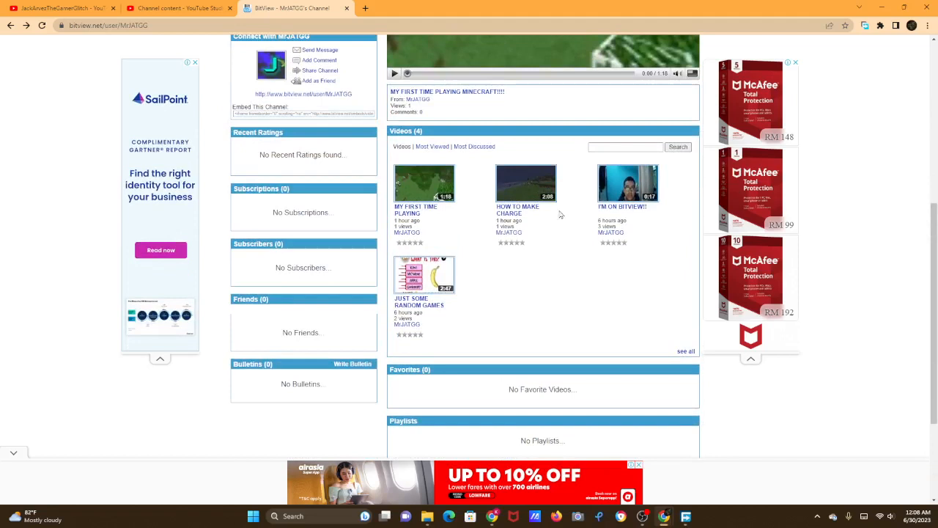
mouse_move(434, 227)
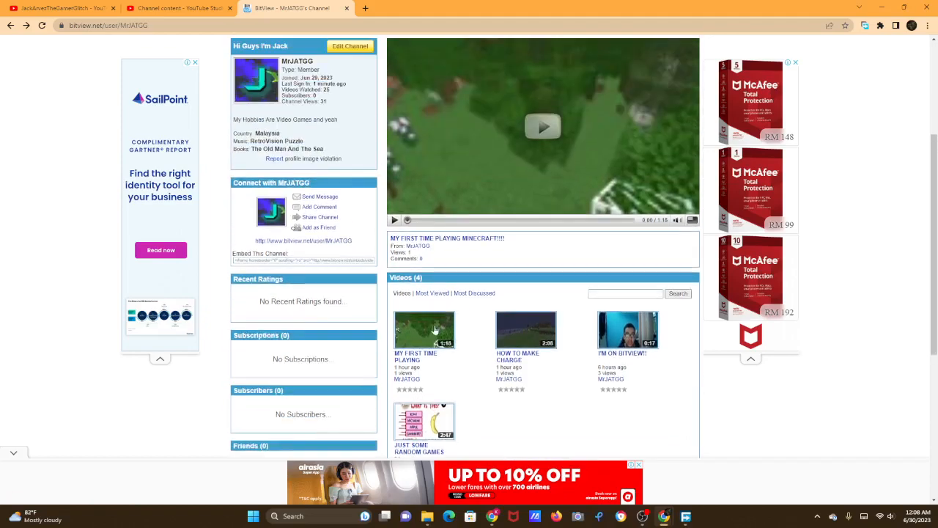
click(423, 329)
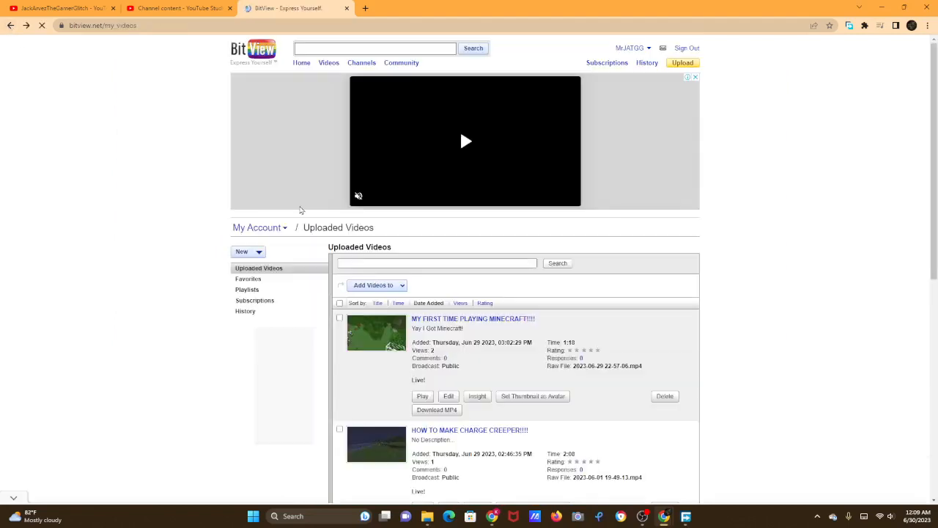
scroll(down, 3)
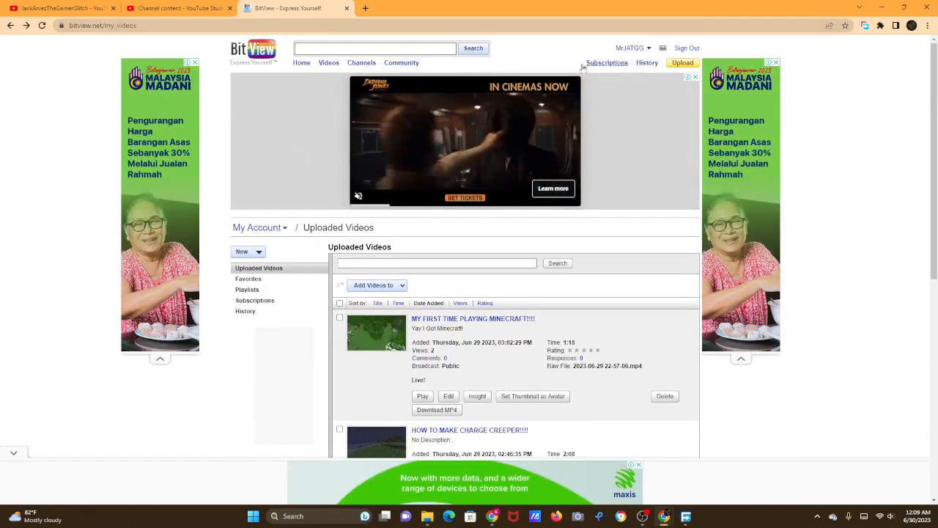
click(242, 252)
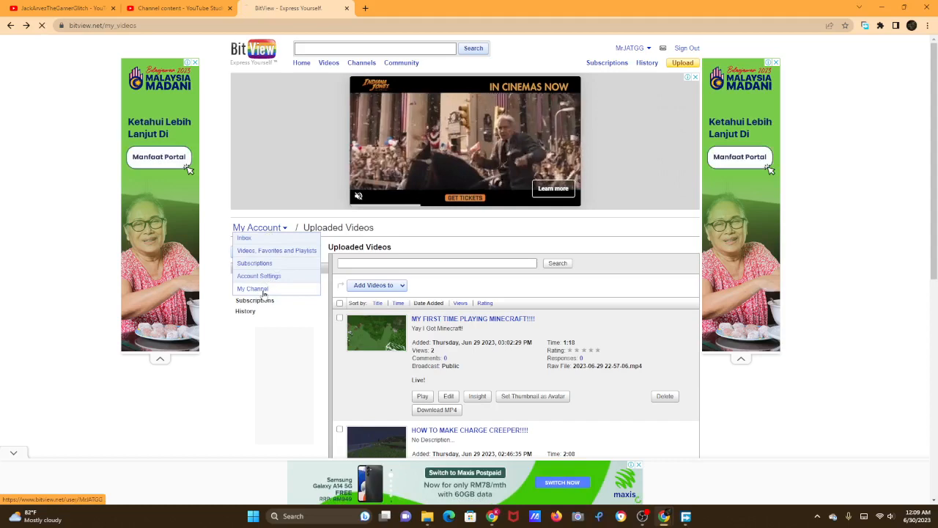
- Choose My Channel to reload the MrJATGG channel page and scroll down it
click(253, 288)
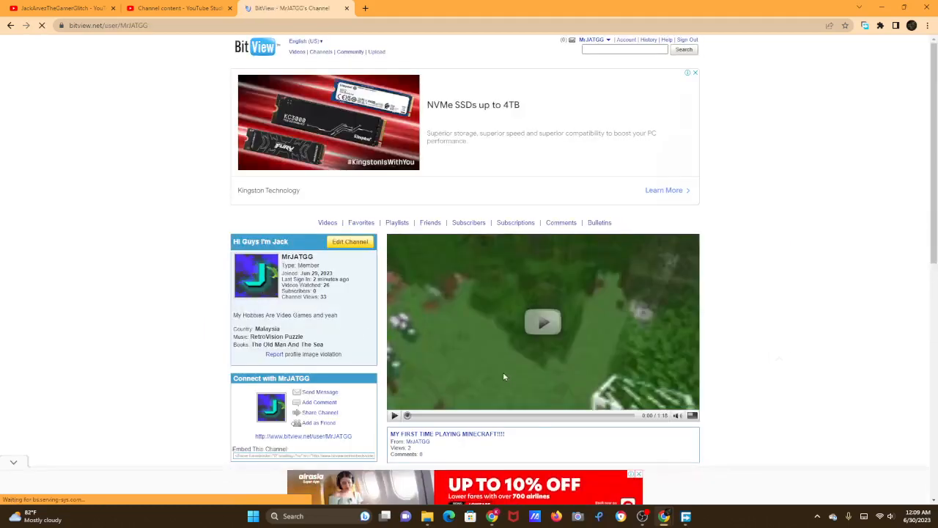
scroll(down, 3)
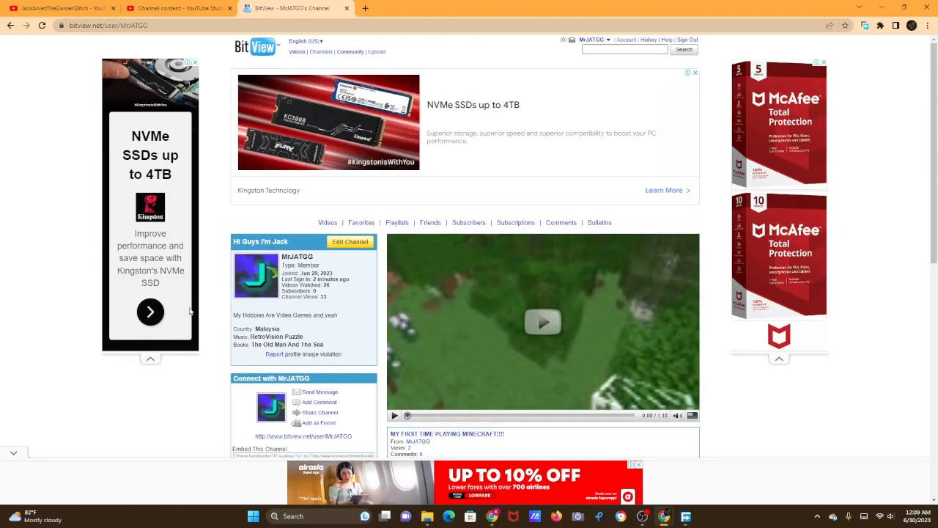
mouse_move(179, 384)
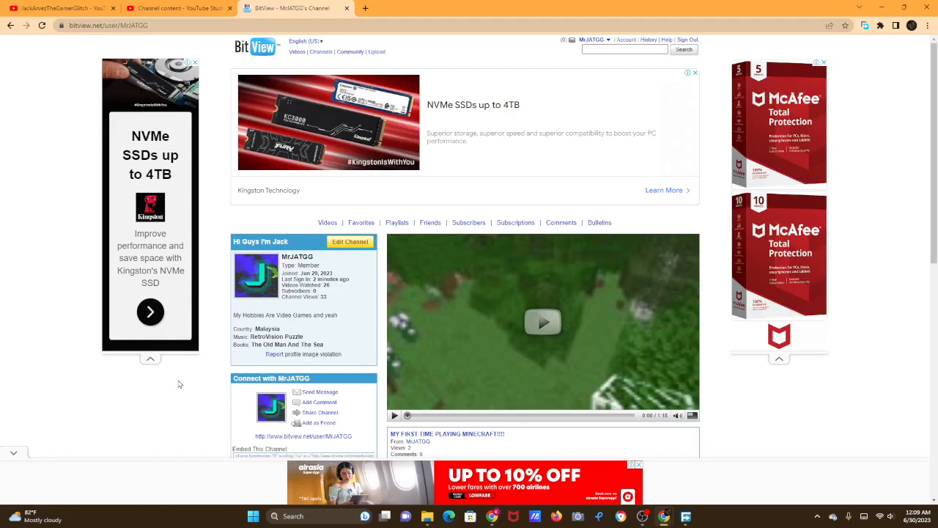